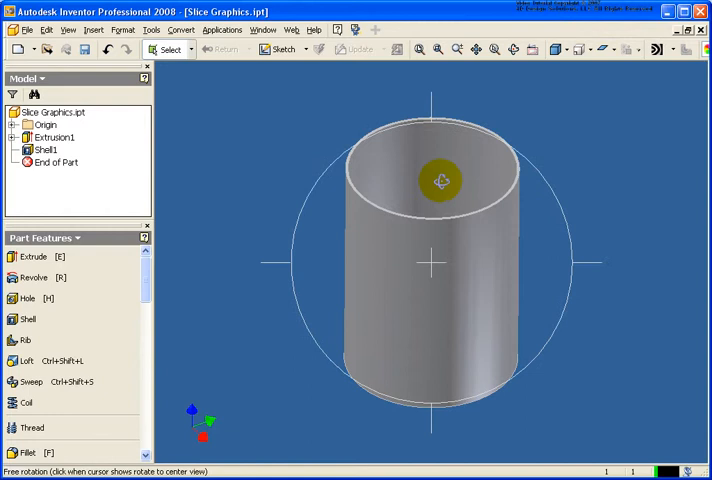
# - Orbit the shelled cylinder to view it from another angle
pyautogui.moveTo(441, 181); pyautogui.dragTo(422, 298)
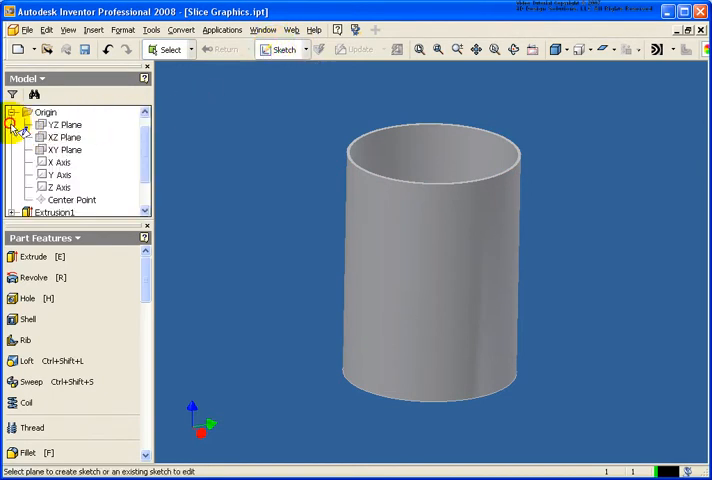
# - Create Sketch3 on an origin plane, orbit to an angled view, and show sketch options
pyautogui.click(64, 124)
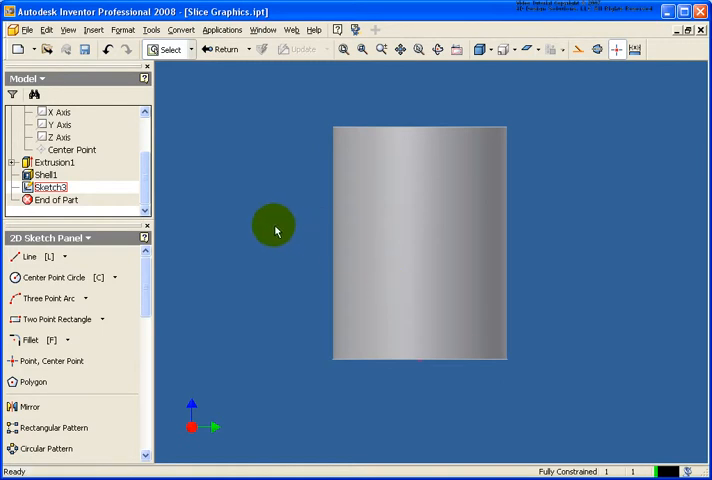
pyautogui.moveTo(275, 225); pyautogui.dragTo(388, 280)
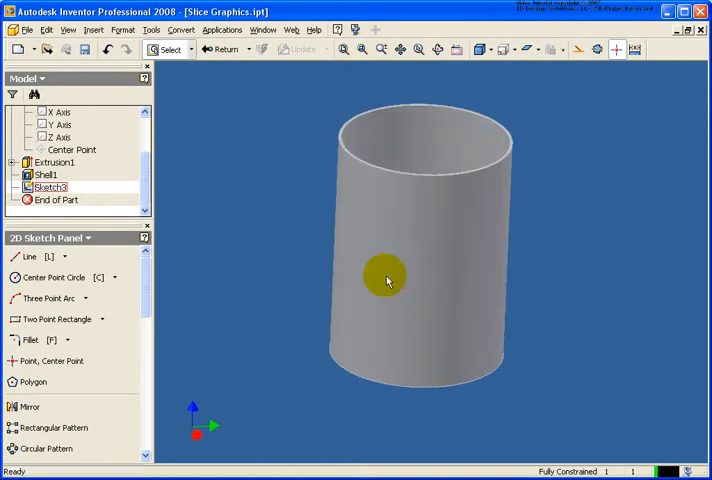
pyautogui.rightClick(387, 280)
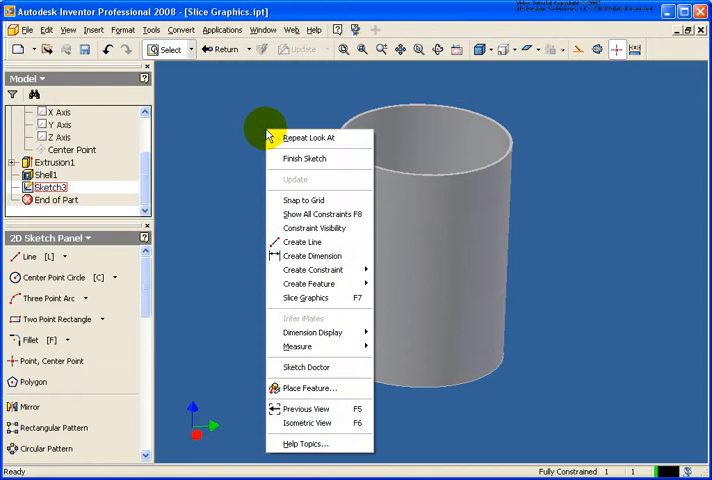
pyautogui.moveTo(320, 298)
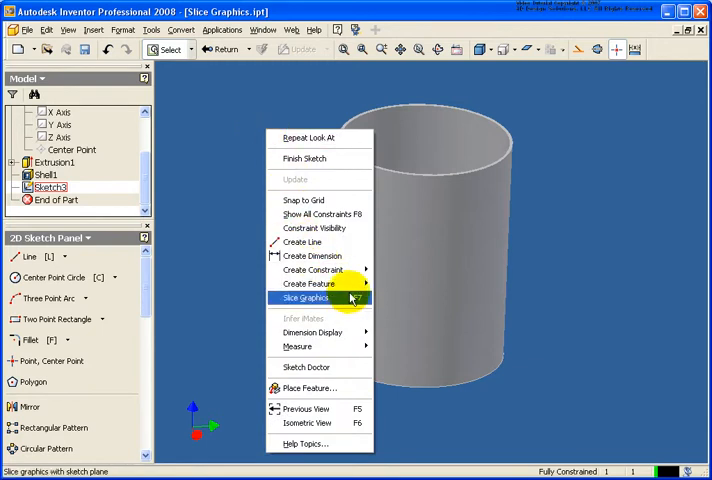
pyautogui.moveTo(343, 301)
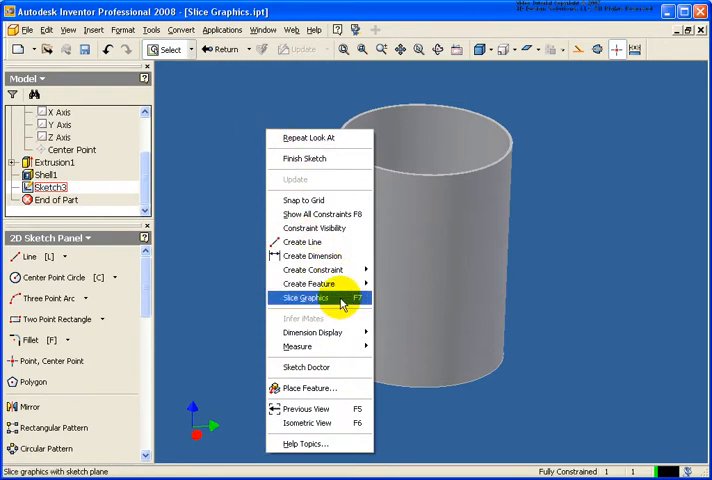
# - Slice the cylinder at Sketch3, finish the rectangle, and project the cut edges
pyautogui.click(307, 298)
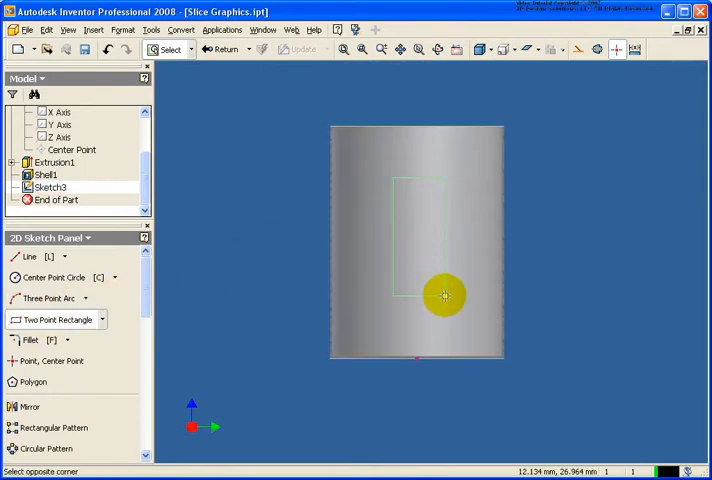
pyautogui.rightClick(208, 248)
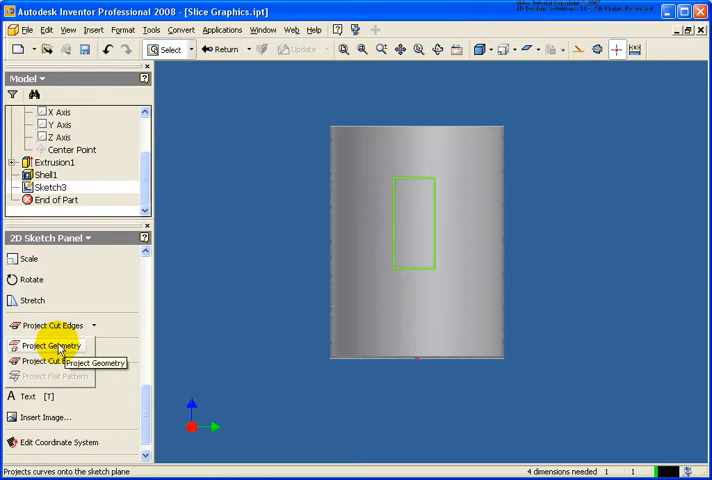
pyautogui.moveTo(52, 360)
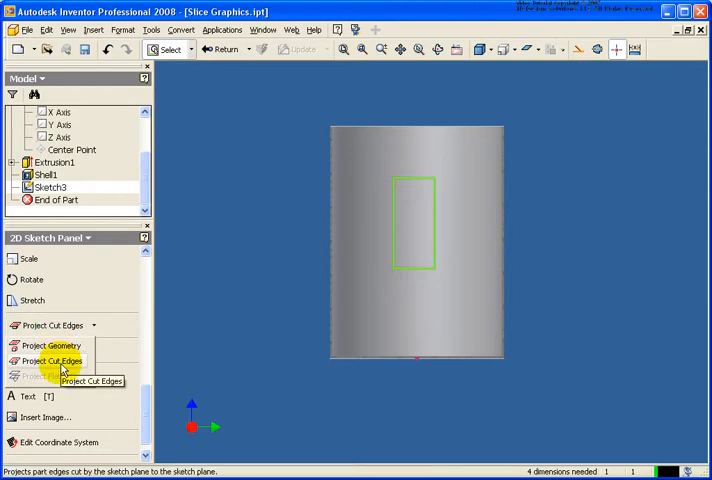
pyautogui.click(52, 361)
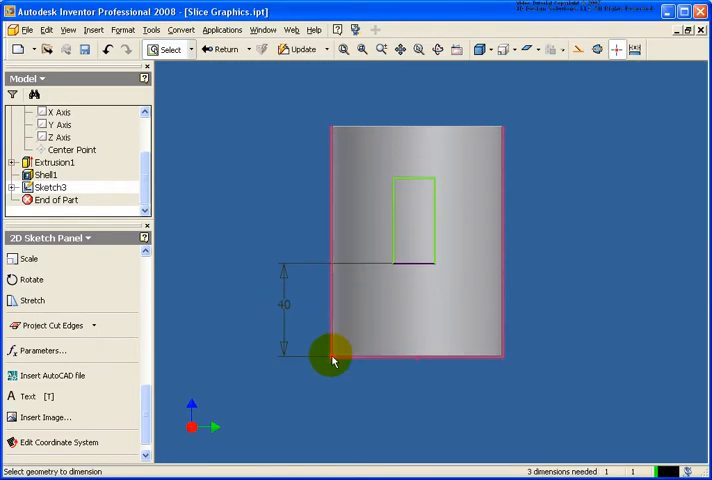
# - Dimension the rectangle's offset from the left edge and its width at 25 mm
pyautogui.click(332, 360)
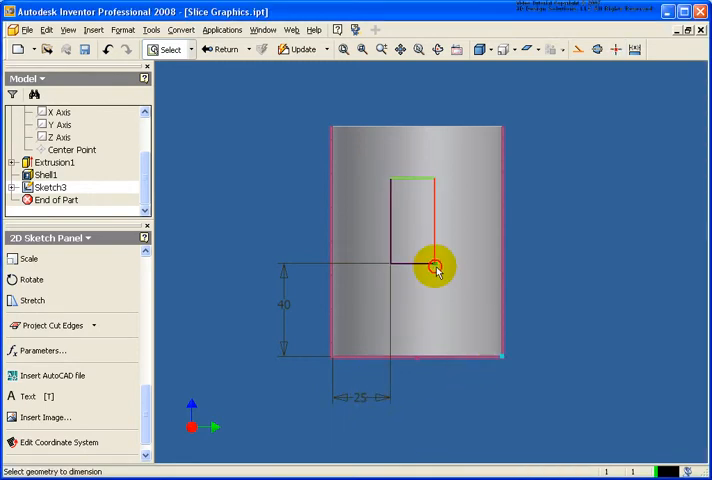
pyautogui.click(365, 397)
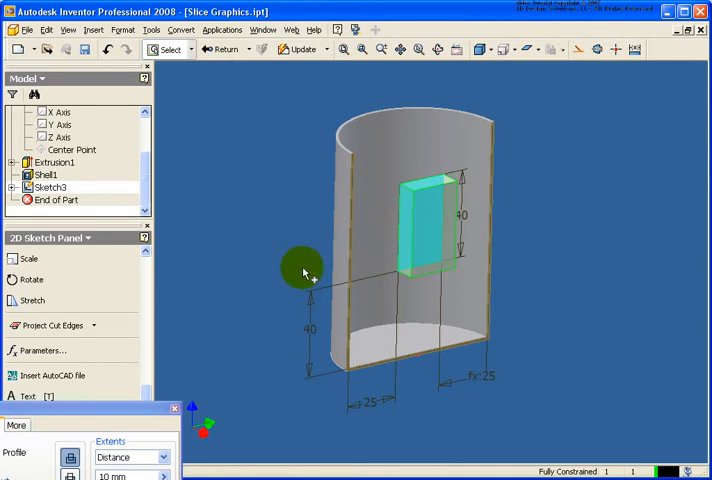
# - Extrude the rectangle 'To' the cylinder wall face using the alternate solution
pyautogui.click(305, 265)
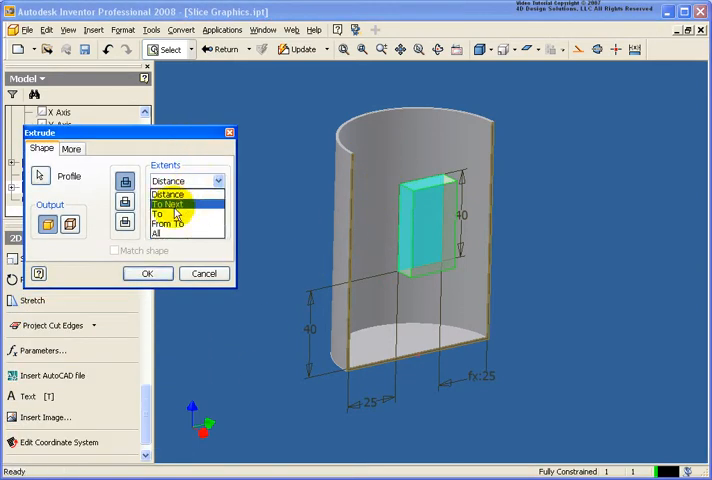
pyautogui.click(157, 213)
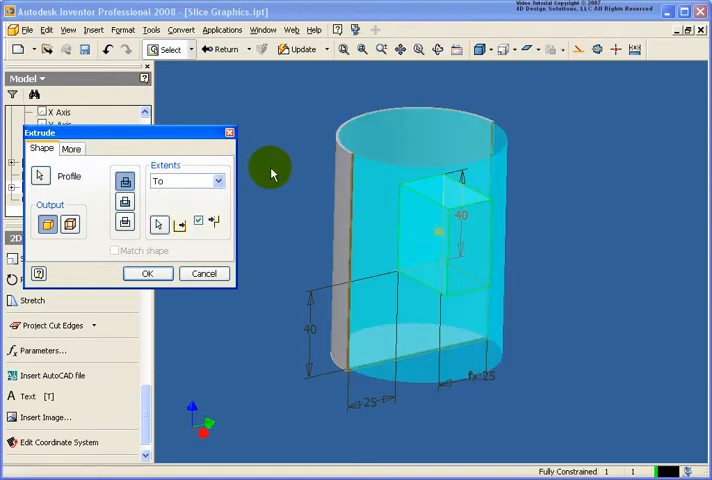
pyautogui.click(72, 148)
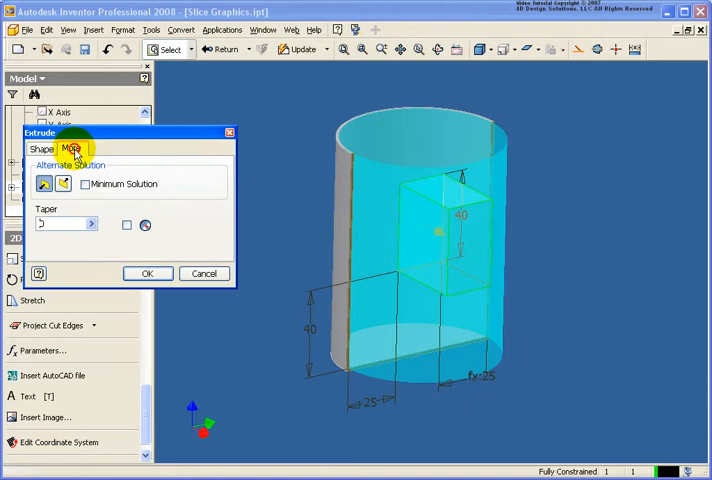
pyautogui.click(62, 184)
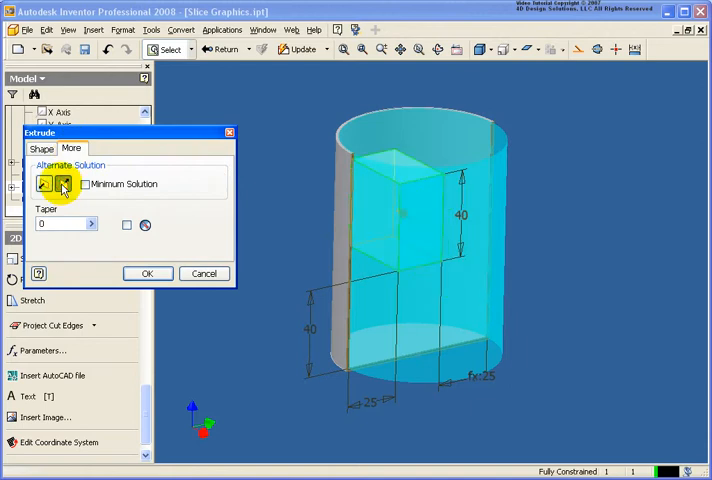
pyautogui.click(147, 273)
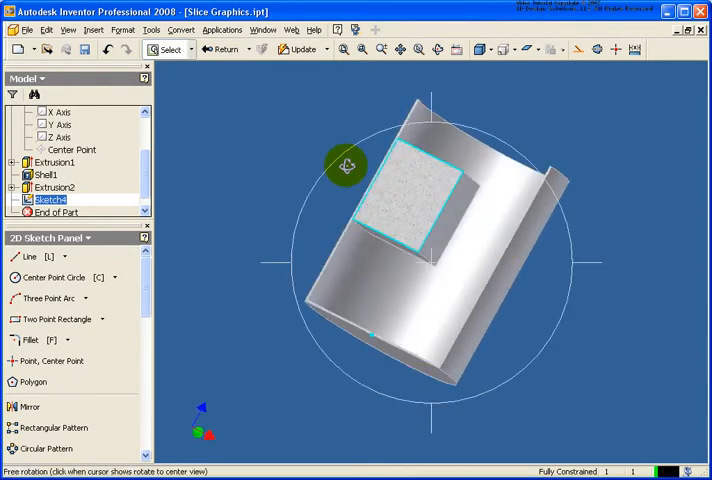
# - Complete the smaller block extrusion and orbit to inspect the cylinder's interior
pyautogui.moveTo(347, 164); pyautogui.dragTo(432, 292)
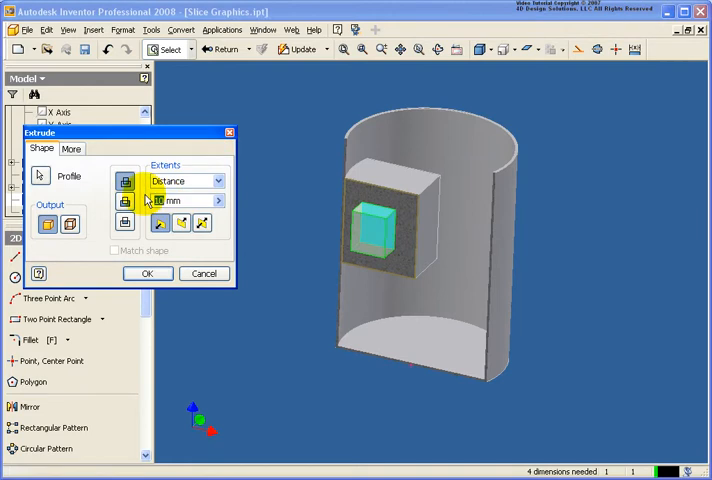
pyautogui.click(147, 273)
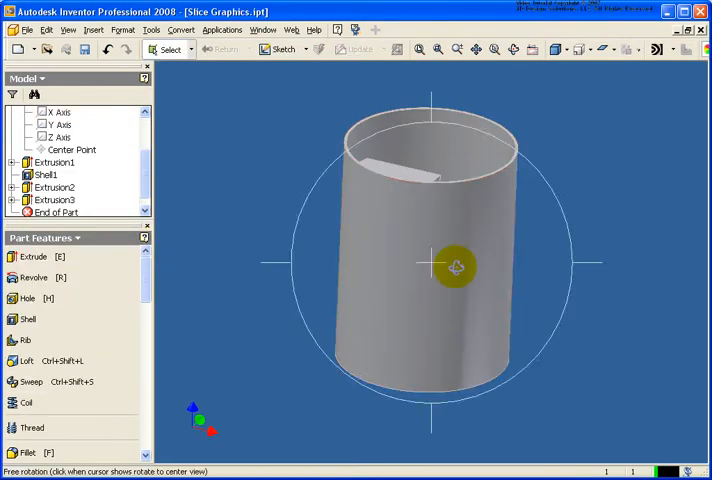
pyautogui.moveTo(455, 265); pyautogui.dragTo(445, 380)
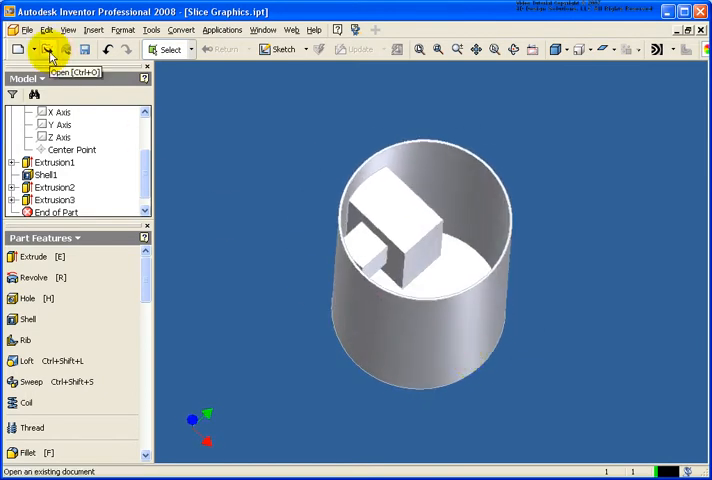
pyautogui.click(44, 49)
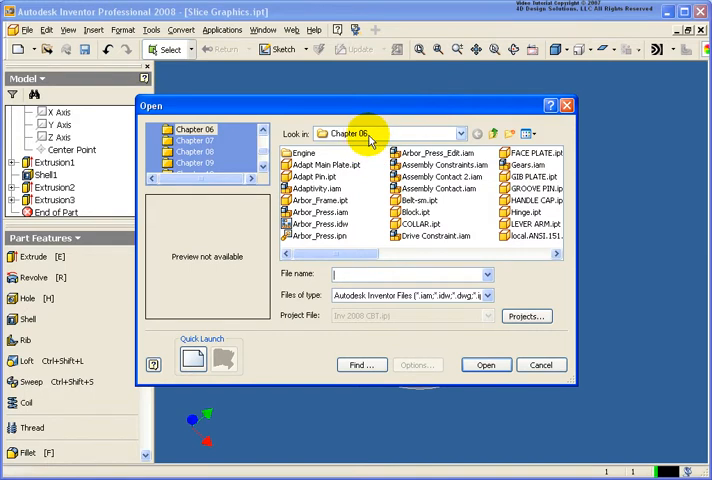
# - Open Arbor_Press.iam from the Chapter 06 folder
pyautogui.click(318, 212)
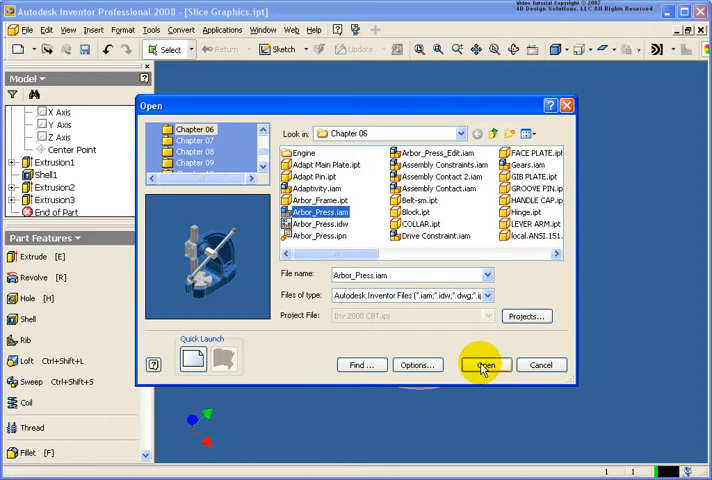
pyautogui.click(484, 364)
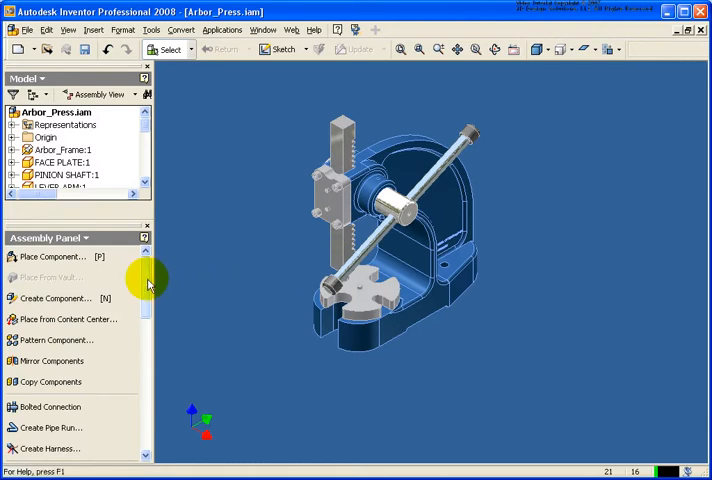
pyautogui.scroll(-3)
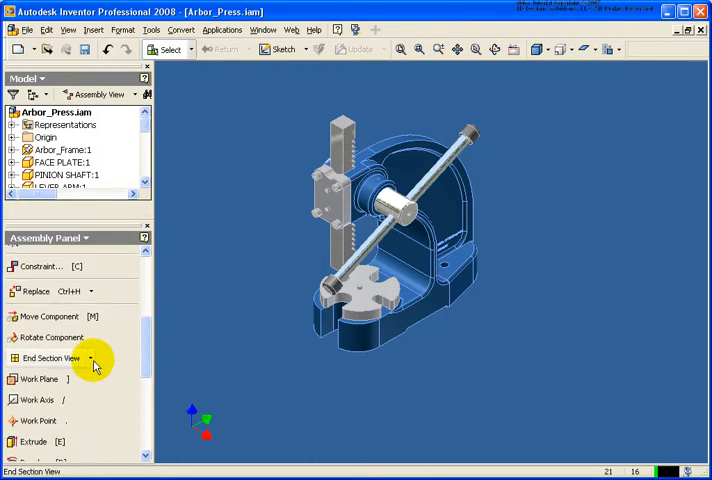
pyautogui.click(92, 358)
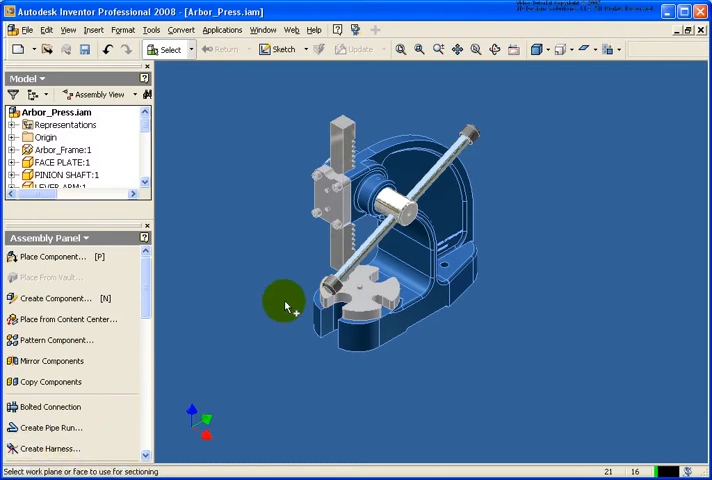
pyautogui.moveTo(290, 248)
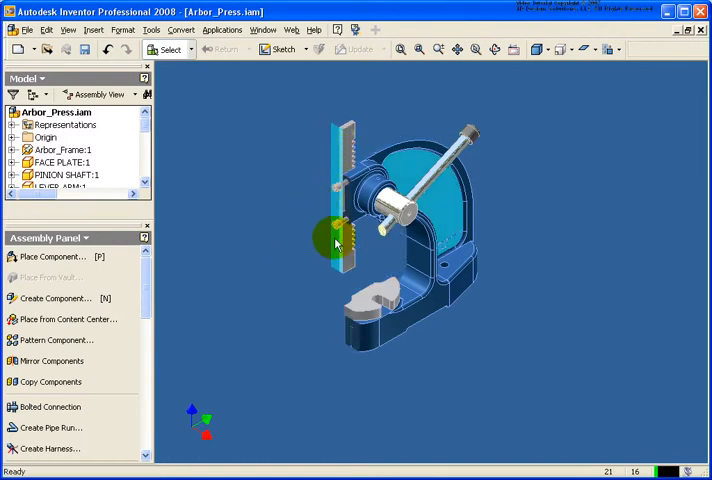
# - Orbit around the quarter-sectioned arbor press to inspect the cut frame interior
pyautogui.moveTo(335, 240); pyautogui.dragTo(420, 295)
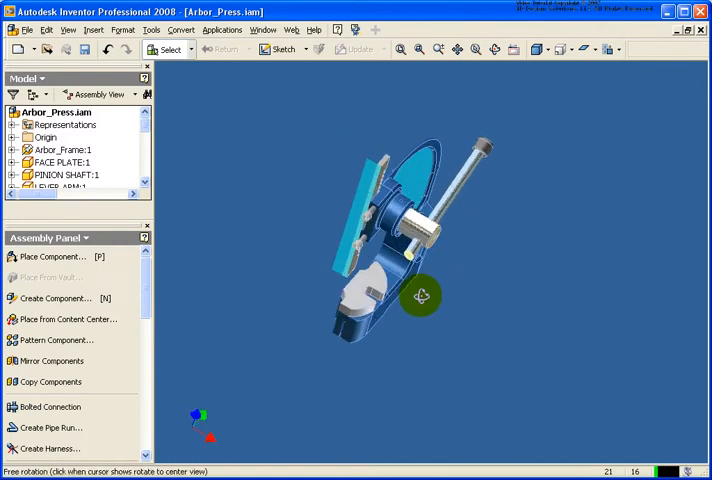
pyautogui.moveTo(421, 295); pyautogui.dragTo(455, 265)
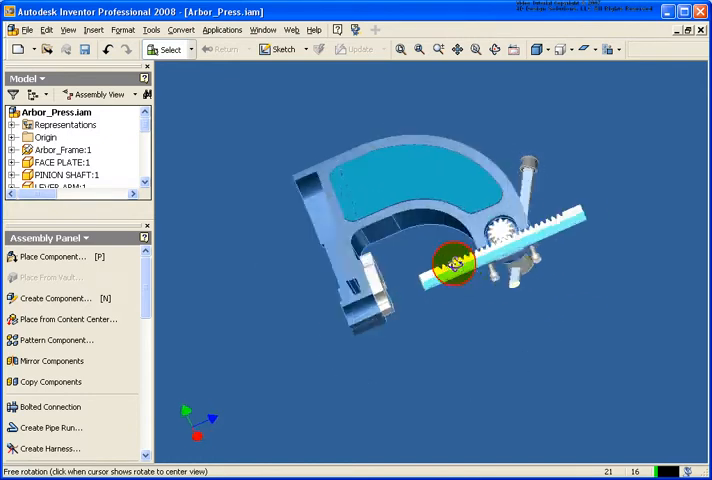
pyautogui.moveTo(455, 260); pyautogui.dragTo(445, 290)
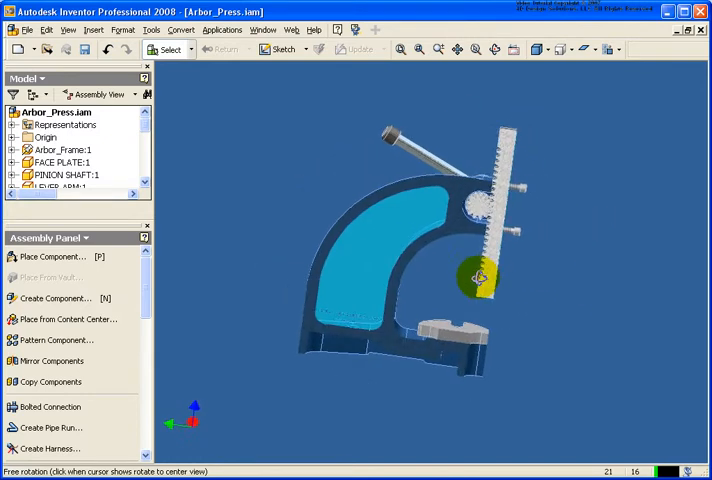
pyautogui.moveTo(470, 275); pyautogui.dragTo(367, 210)
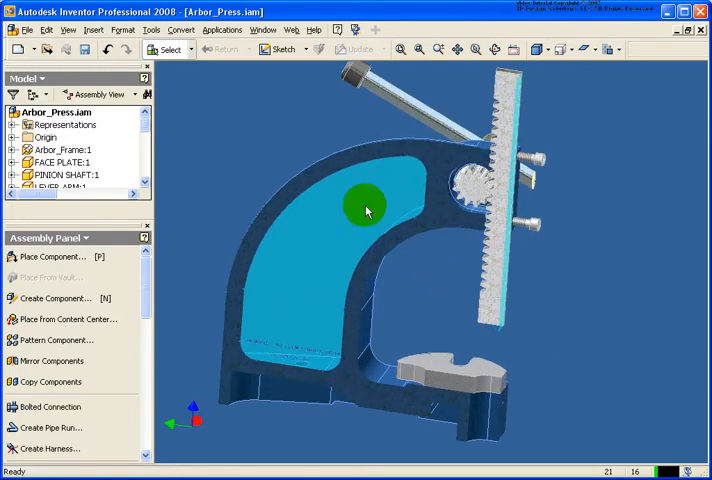
# - Flip the section side, then switch to a three-quarter section view
pyautogui.rightClick(367, 210)
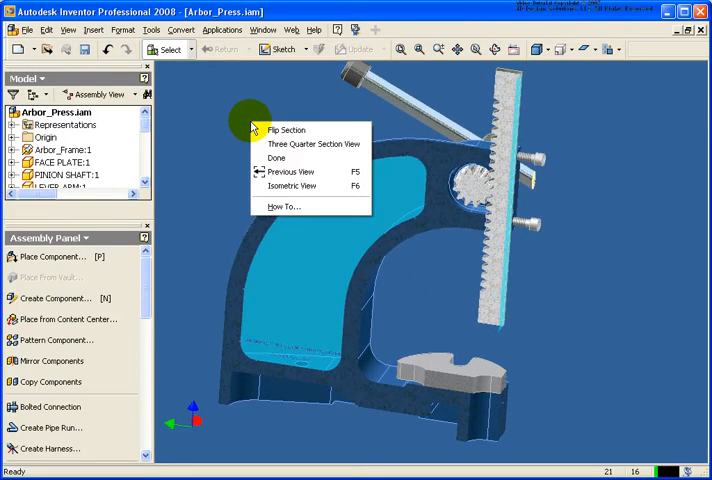
pyautogui.moveTo(288, 131)
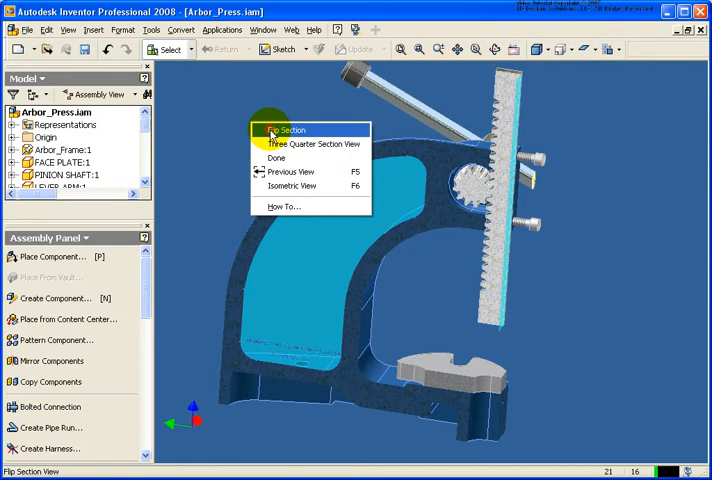
pyautogui.click(289, 130)
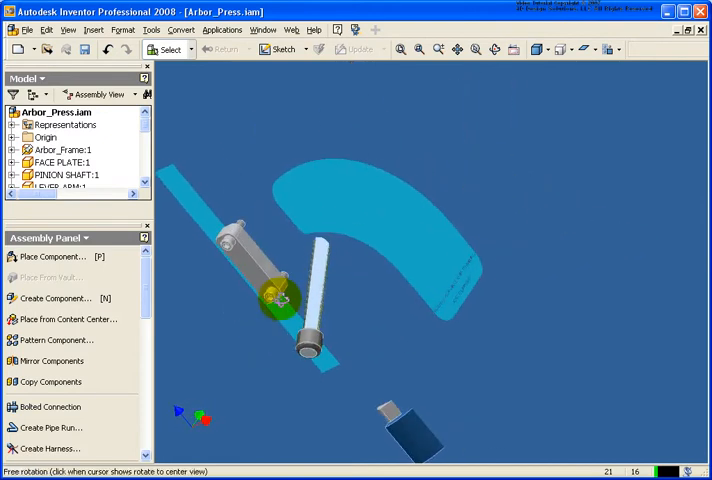
pyautogui.moveTo(280, 290); pyautogui.dragTo(440, 250)
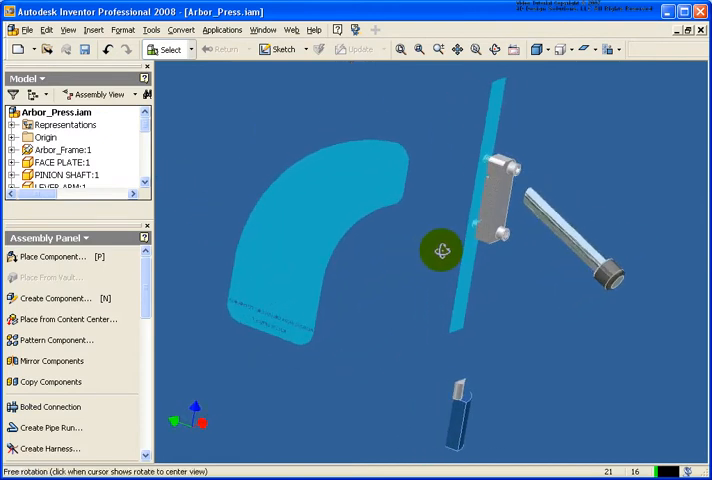
pyautogui.rightClick(442, 250)
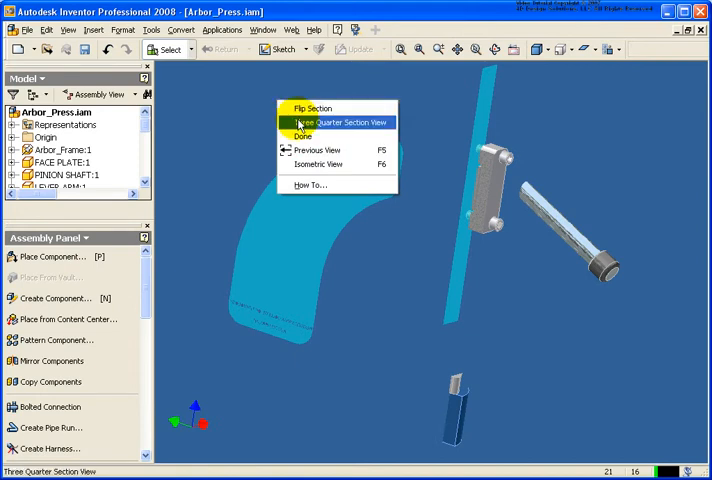
pyautogui.click(337, 122)
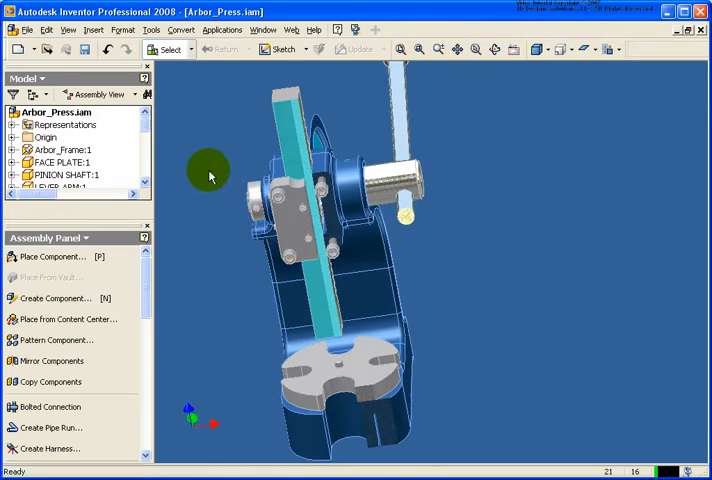
# - Finish the three-quarter section and orbit to the frame face for a half section
pyautogui.rightClick(210, 175)
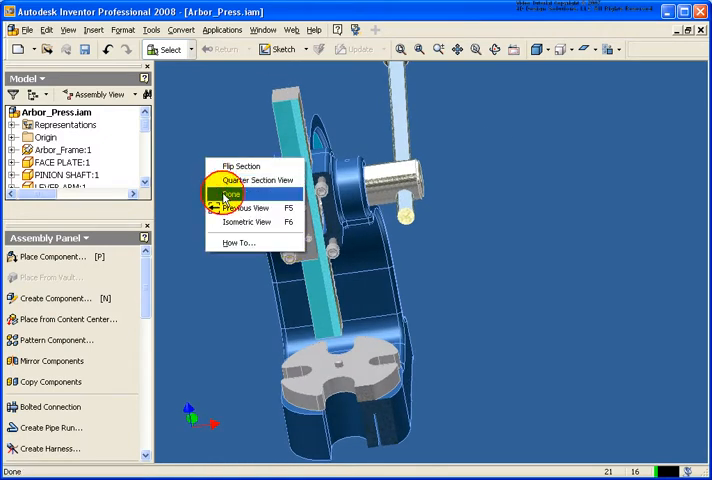
pyautogui.click(228, 194)
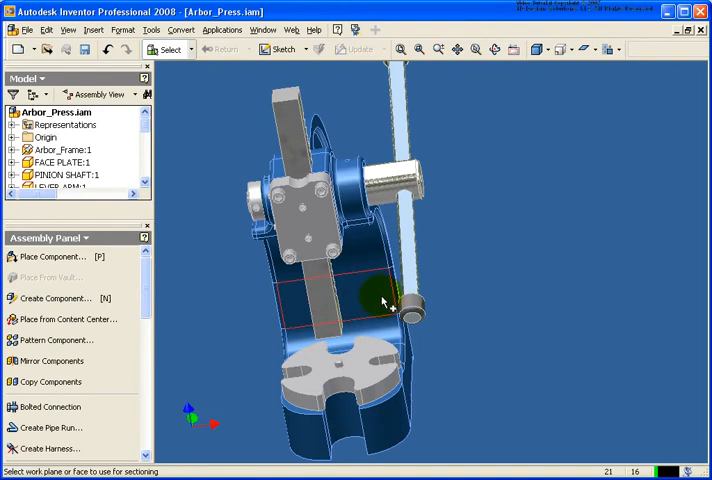
pyautogui.moveTo(380, 300); pyautogui.dragTo(443, 295)
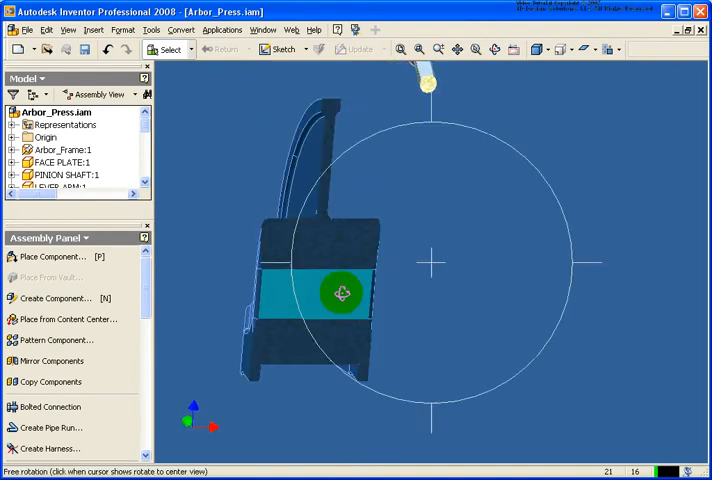
pyautogui.rightClick(343, 293)
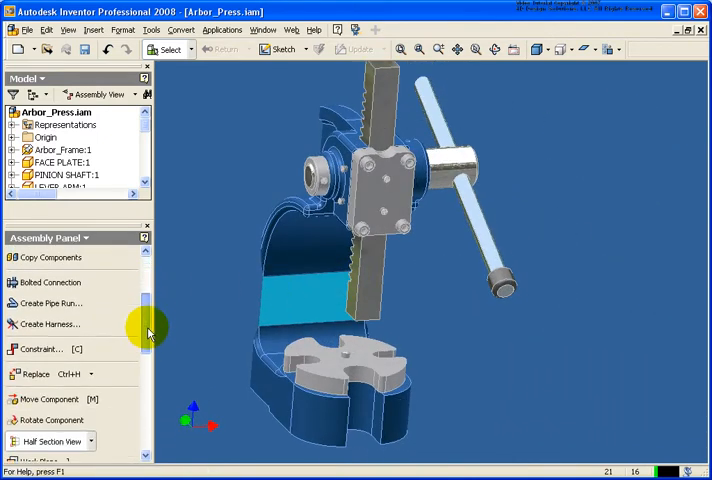
# - Switch the Arbor_Press cut to a Three Quarter Section View from the section drop-down
pyautogui.click(90, 344)
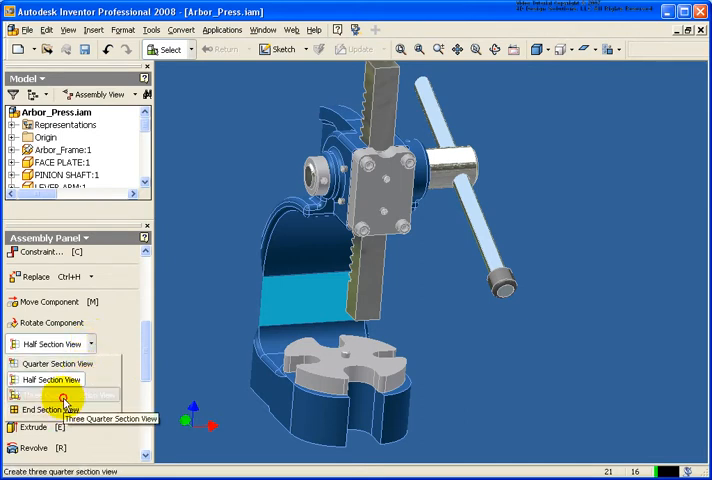
pyautogui.click(63, 395)
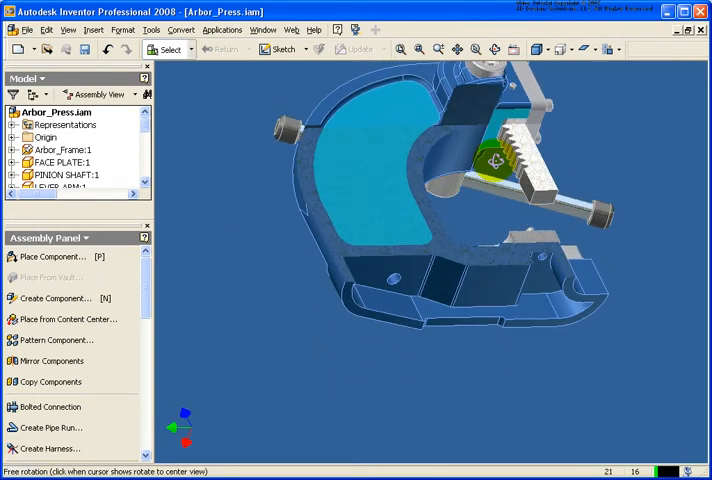
# - Orbit the three-quarter sectioned press to inspect the hollow frame and rack teeth, including from below
pyautogui.moveTo(490, 160); pyautogui.dragTo(312, 278)
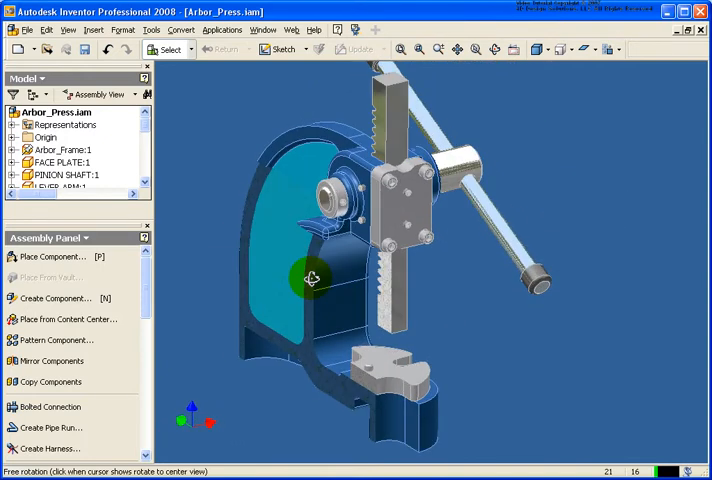
pyautogui.moveTo(310, 280); pyautogui.dragTo(420, 185)
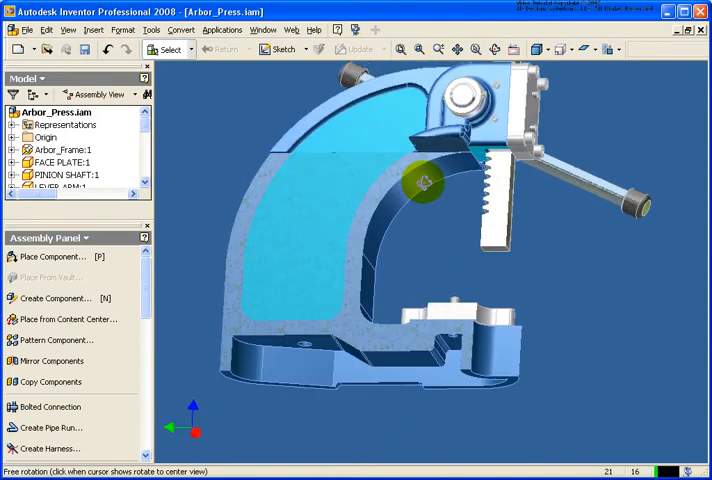
pyautogui.moveTo(425, 185); pyautogui.dragTo(415, 225)
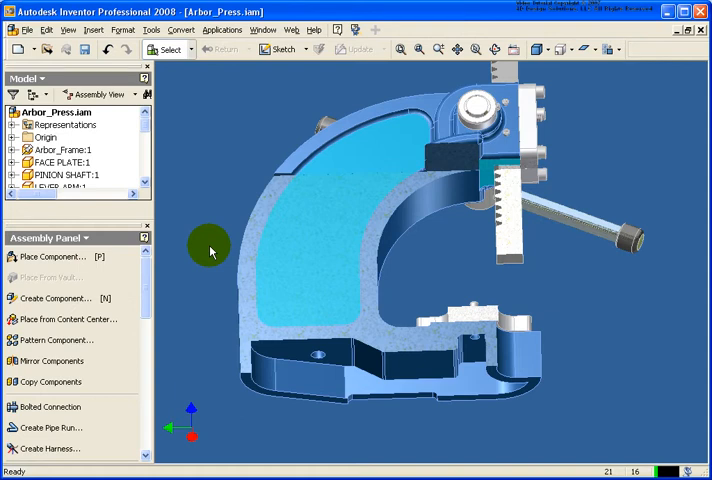
pyautogui.moveTo(210, 250); pyautogui.dragTo(390, 185)
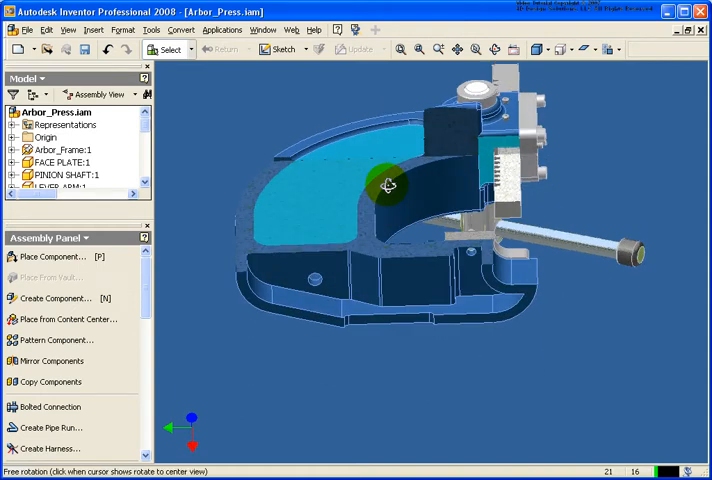
pyautogui.moveTo(390, 185); pyautogui.dragTo(355, 245)
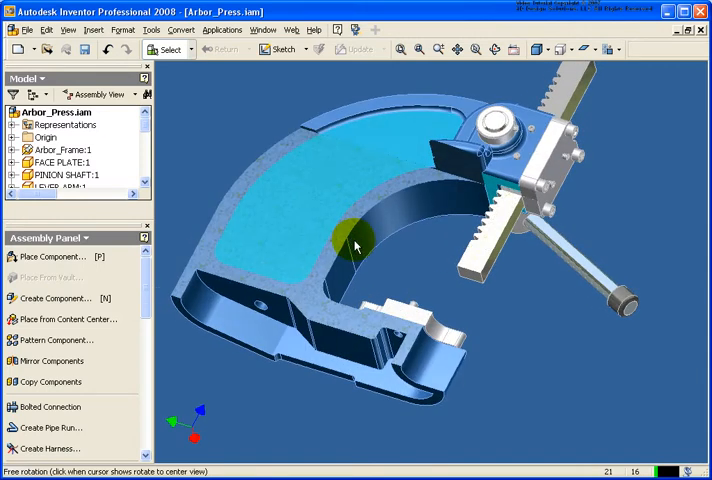
pyautogui.moveTo(355, 245); pyautogui.dragTo(198, 186)
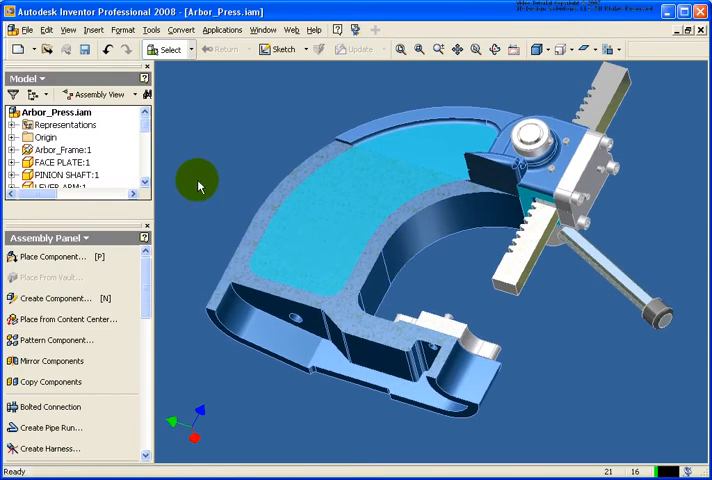